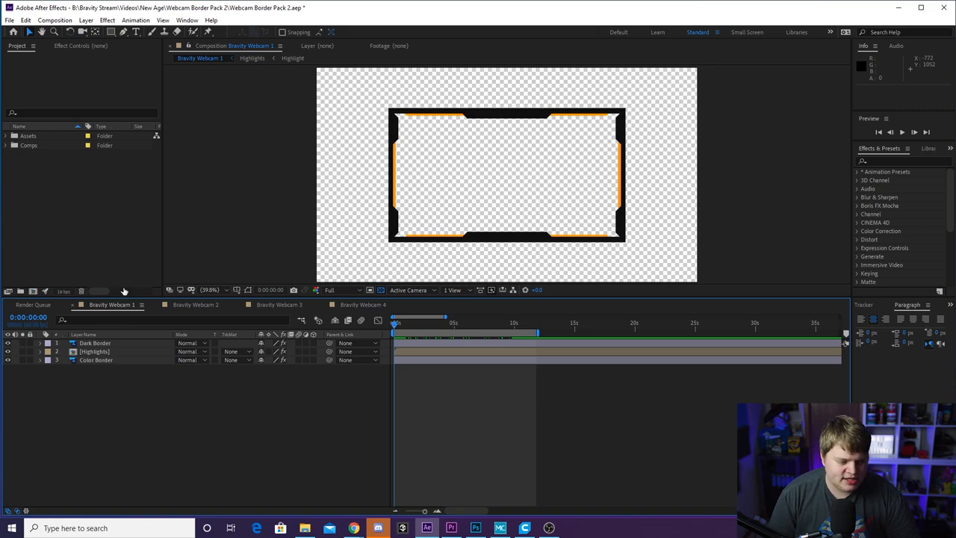
mouse_move(376, 298)
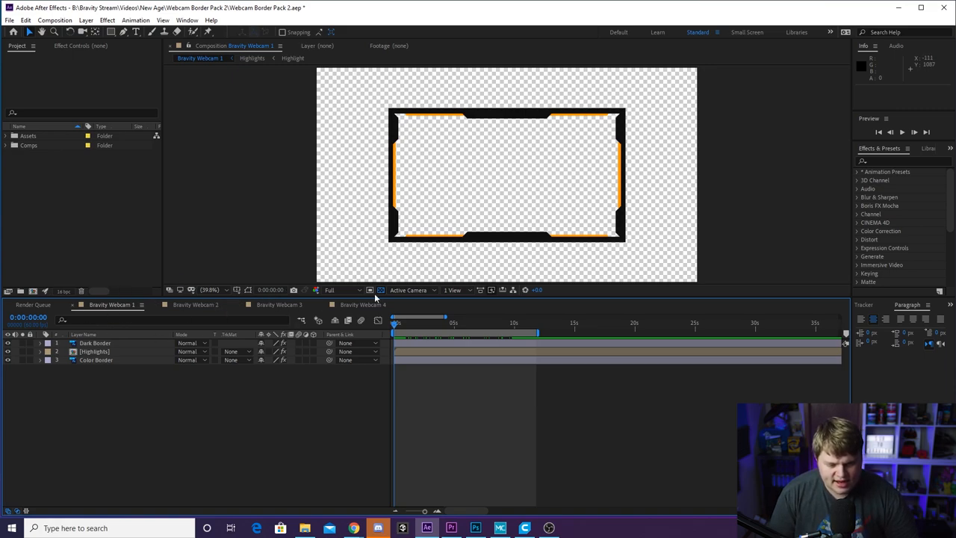
mouse_move(395, 298)
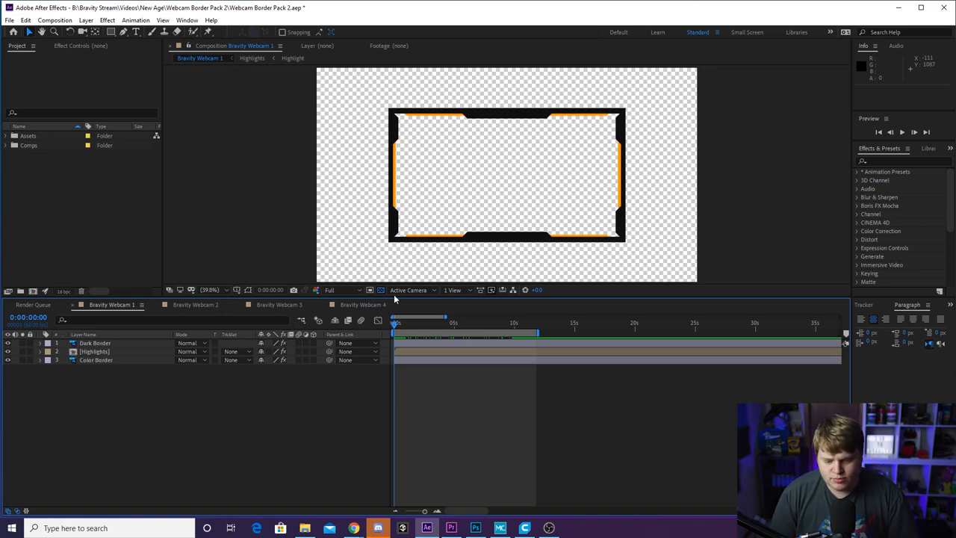
mouse_move(637, 164)
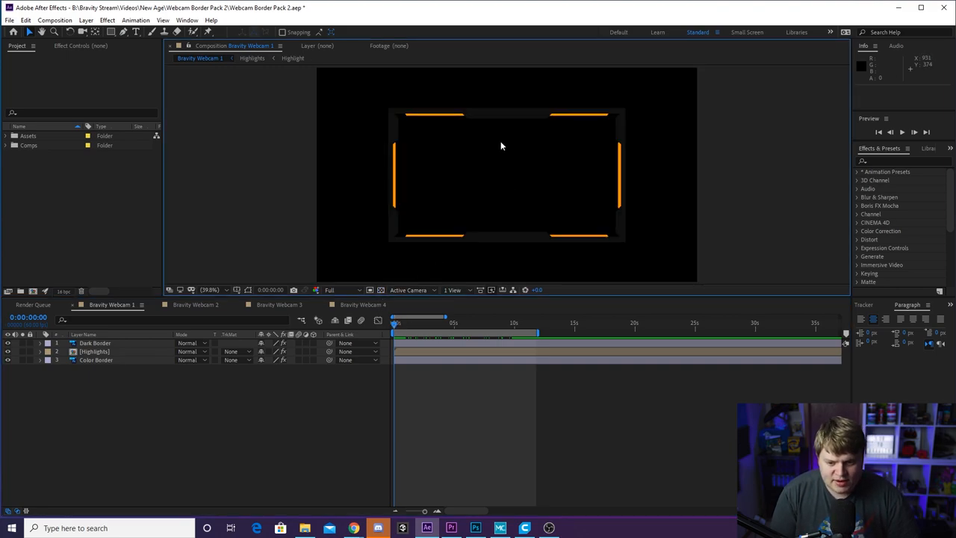
mouse_move(394, 232)
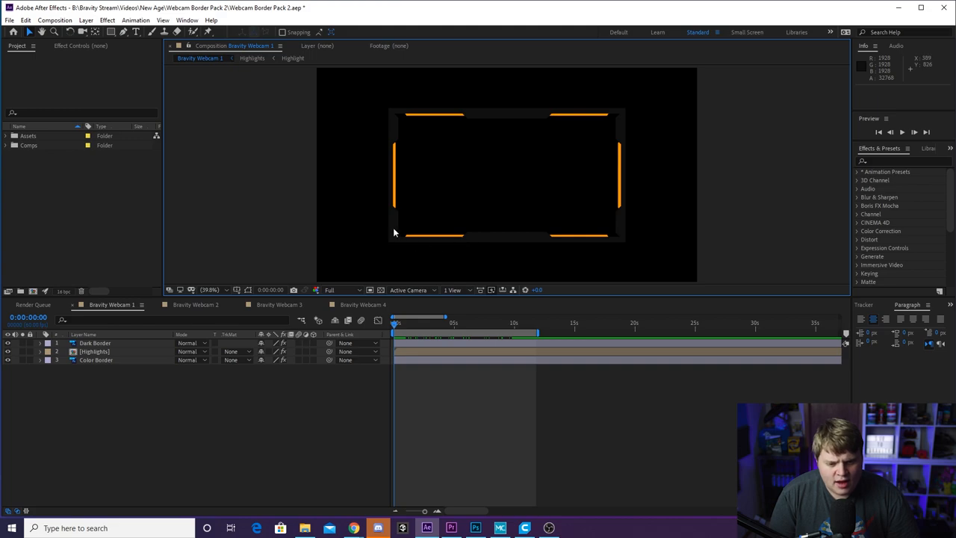
mouse_move(490, 313)
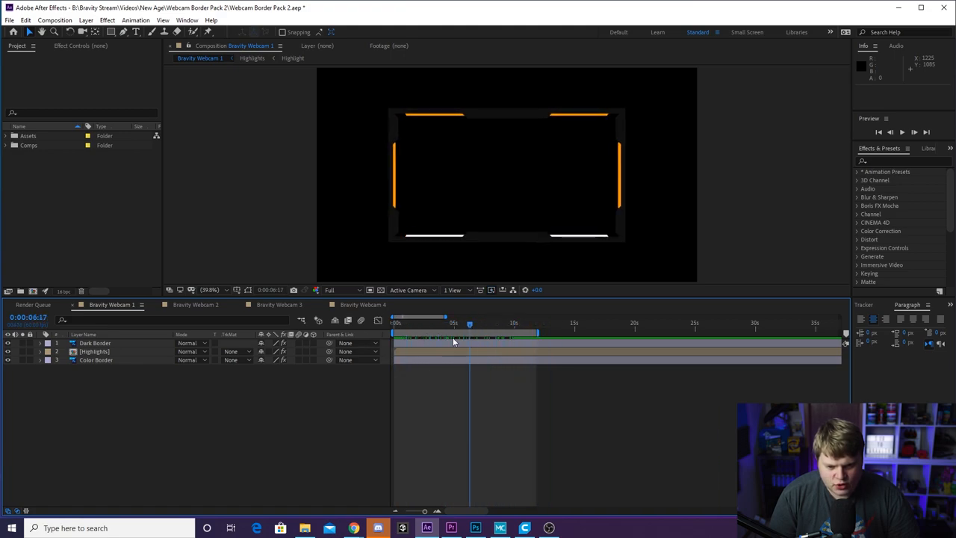
- Play Bravity Webcam 1's highlight streak animation, then scrub the playhead back
key("space")
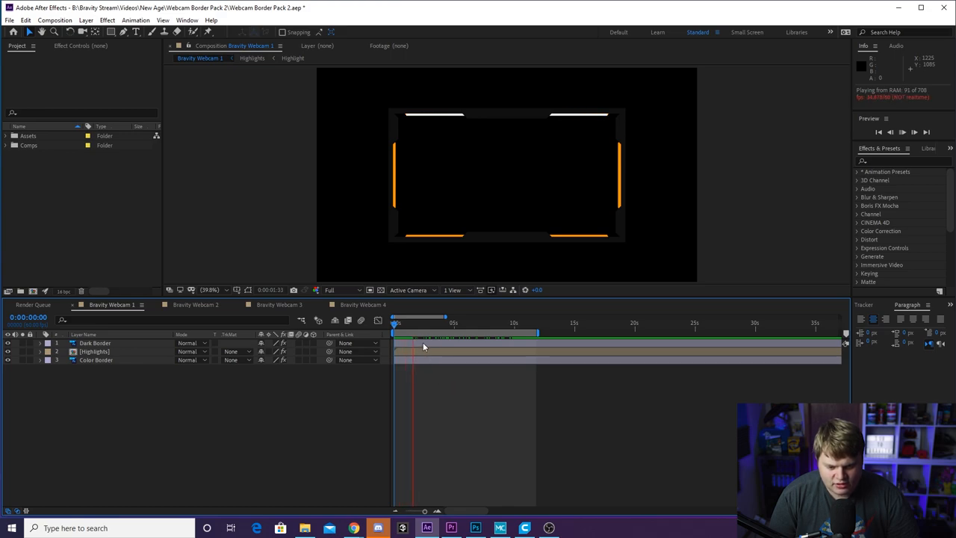
left_click_drag(396, 323, 424, 323)
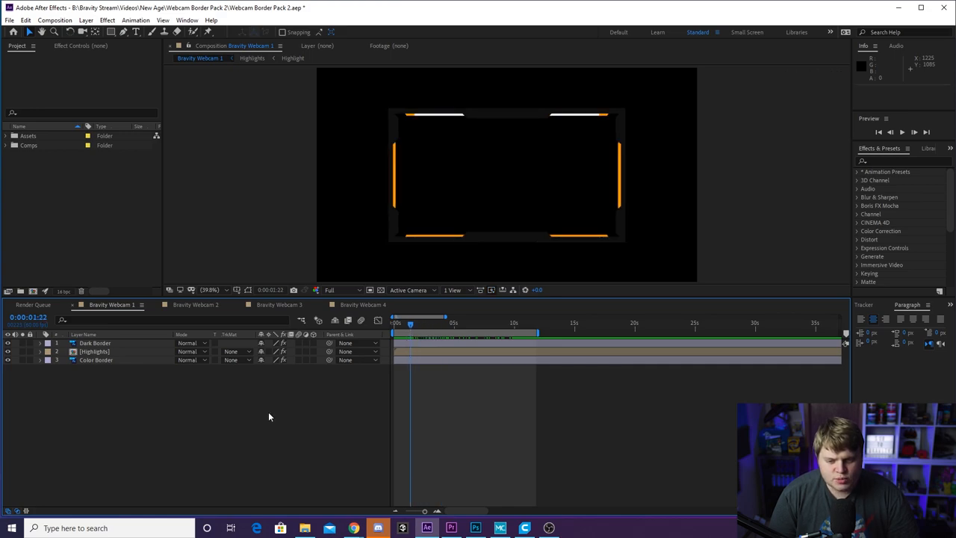
mouse_move(117, 363)
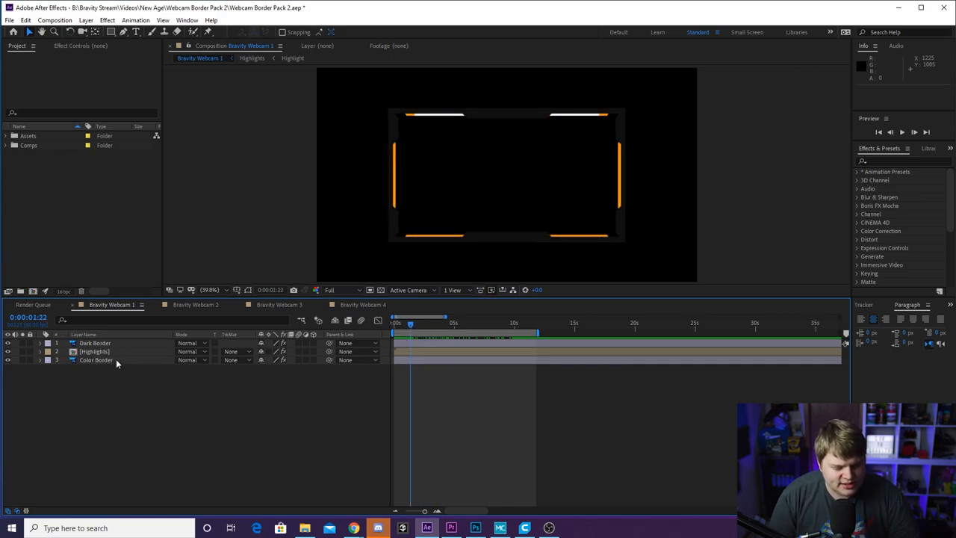
left_click(95, 360)
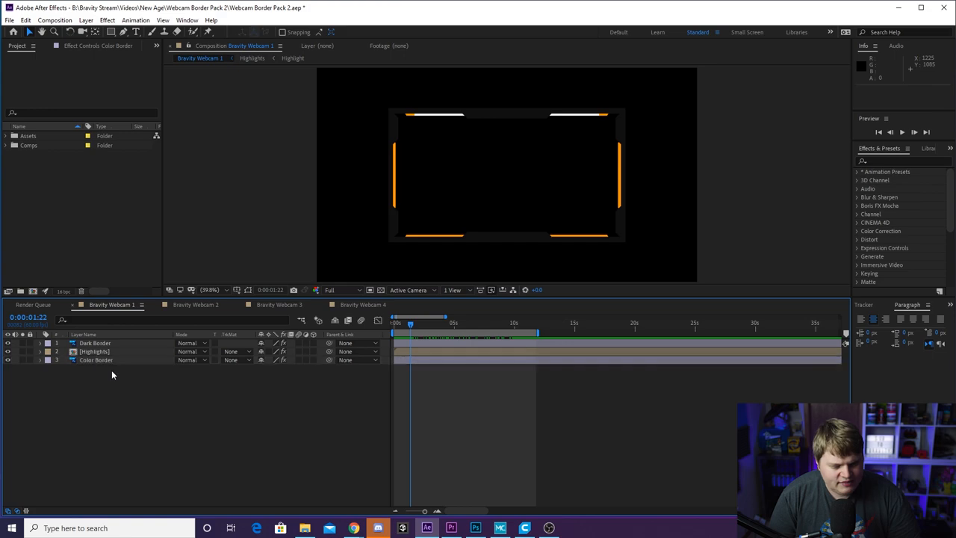
left_click(95, 360)
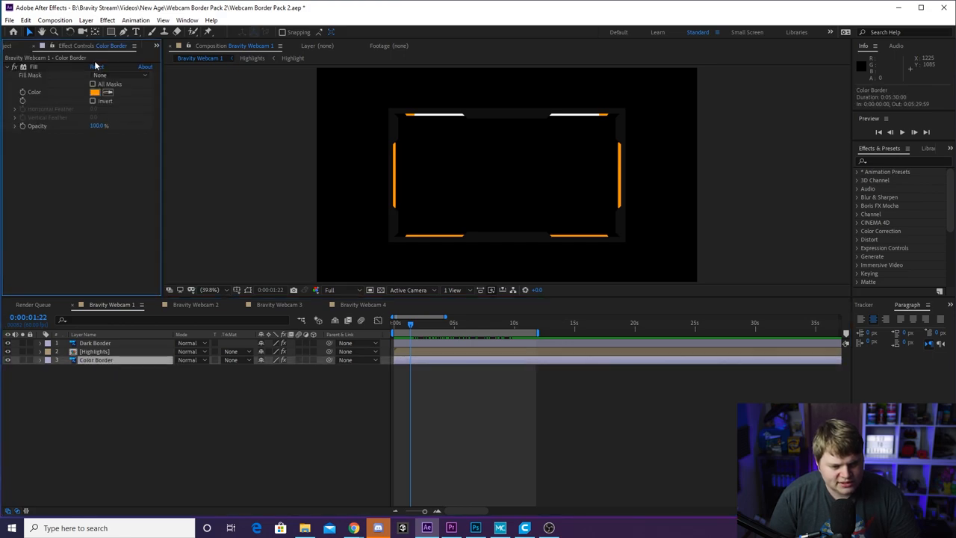
left_click(95, 92)
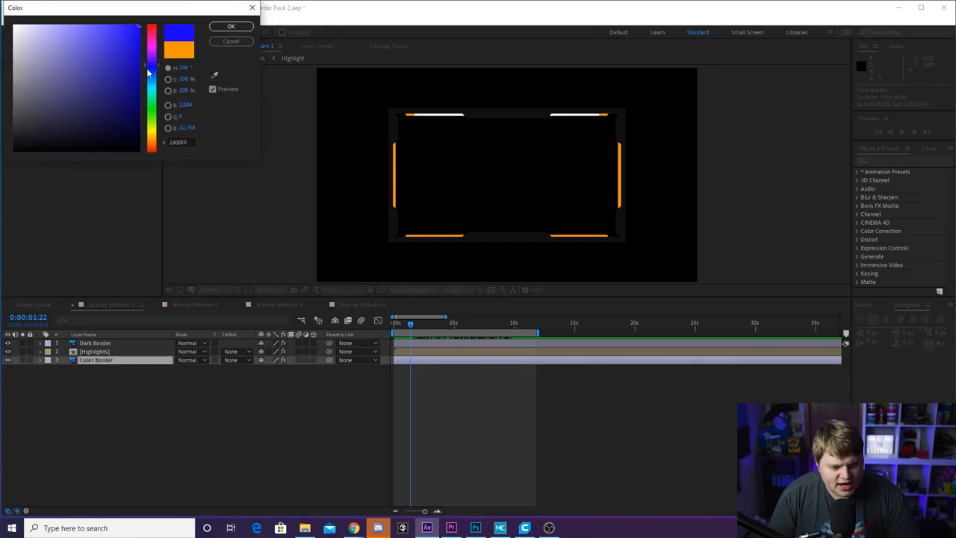
left_click(231, 26)
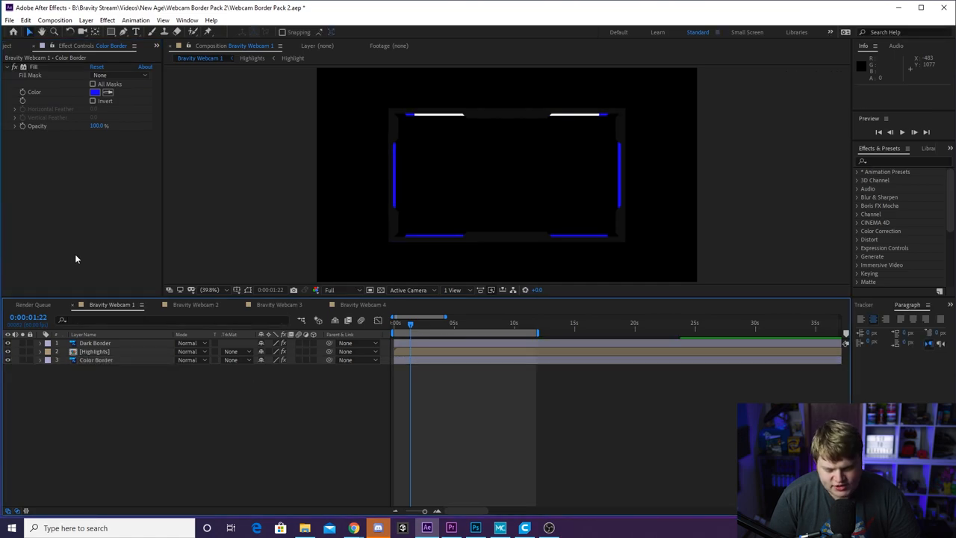
left_click(95, 351)
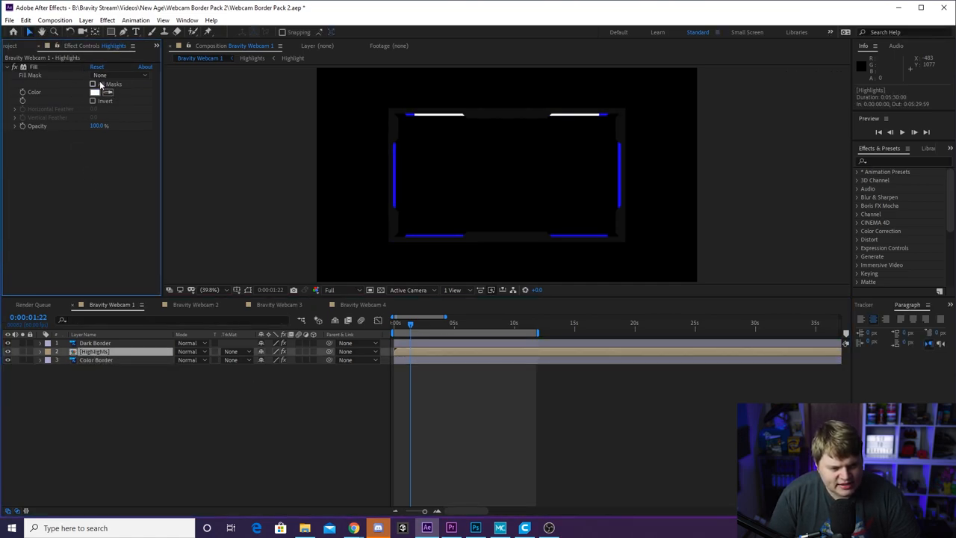
left_click(107, 92)
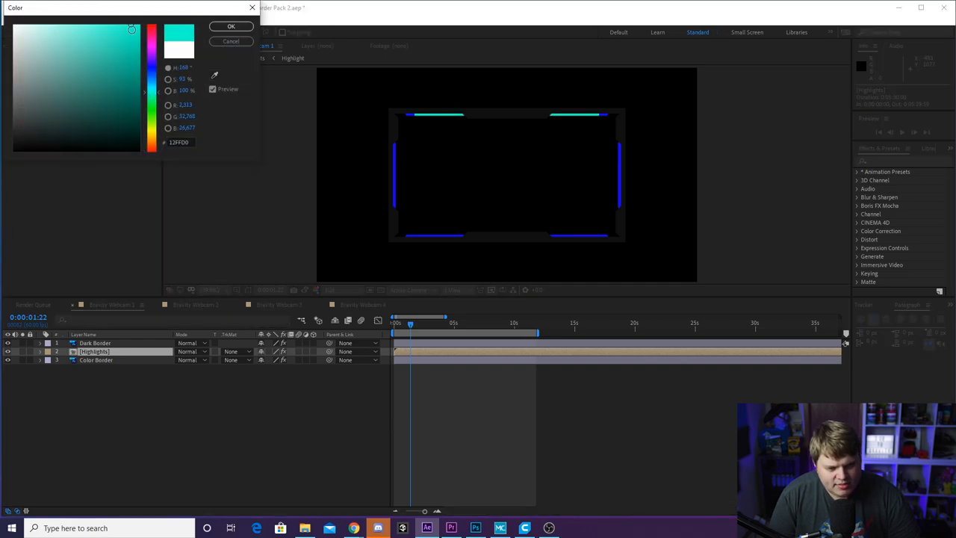
left_click(231, 26)
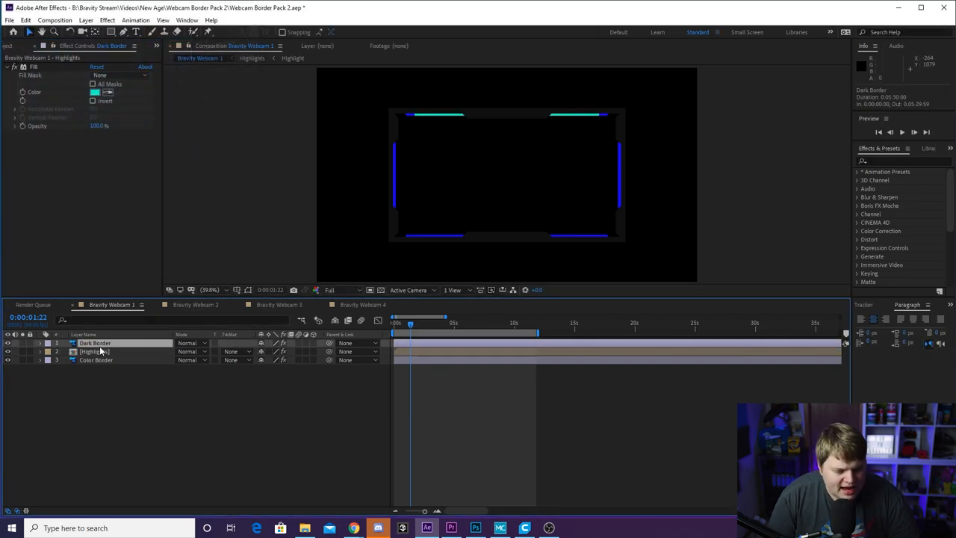
left_click(95, 343)
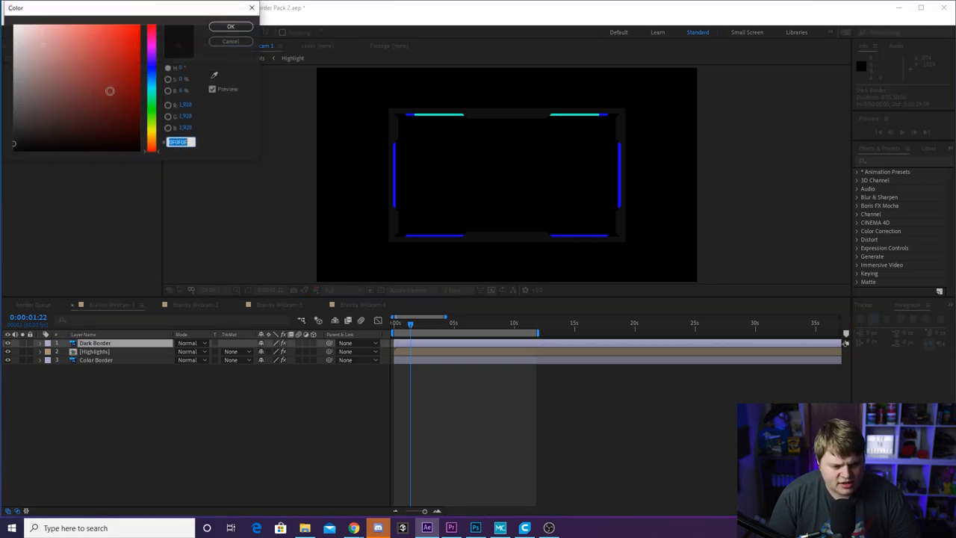
left_click(133, 36)
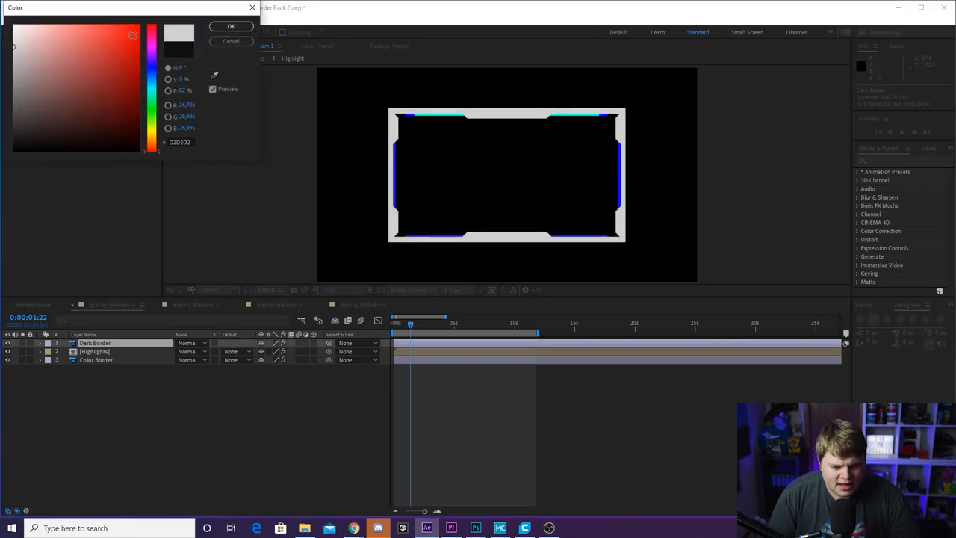
left_click(231, 27)
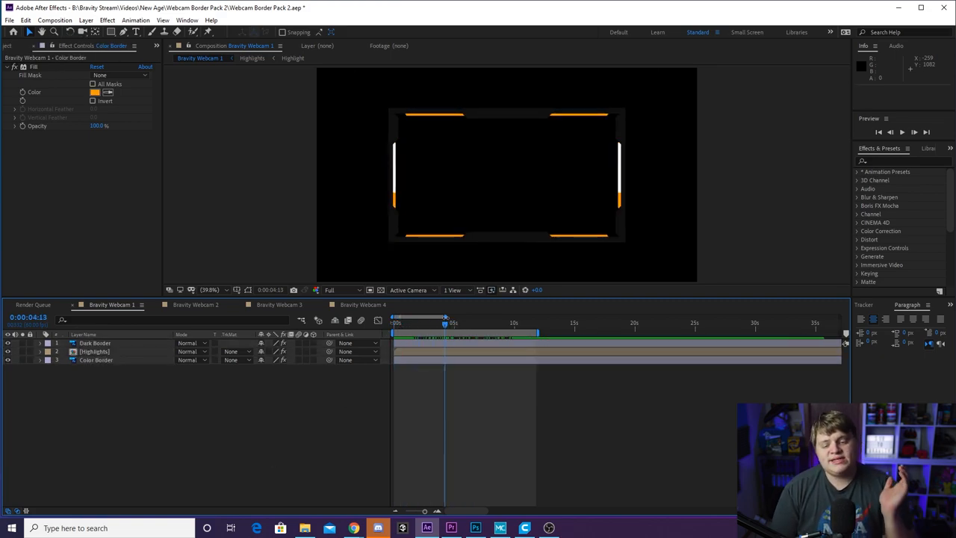
- Switch to Bravity Webcam 2 and inspect the Color Border, Highlights and Dark Border effects
left_click(196, 304)
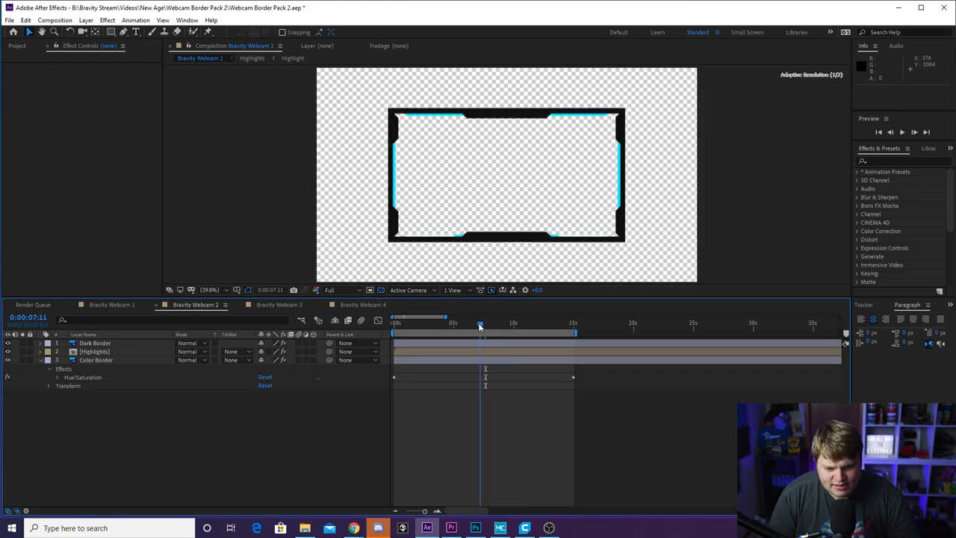
left_click_drag(480, 324, 410, 324)
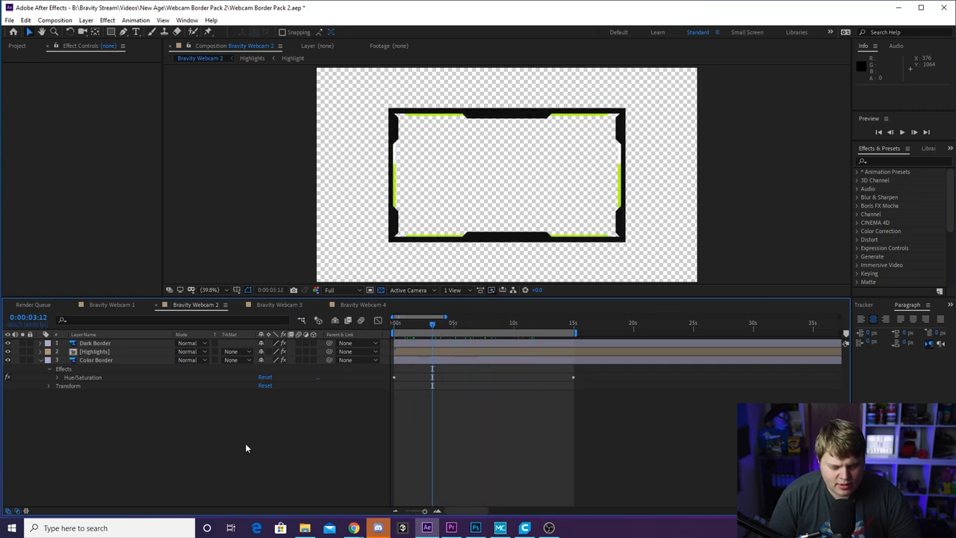
left_click(96, 360)
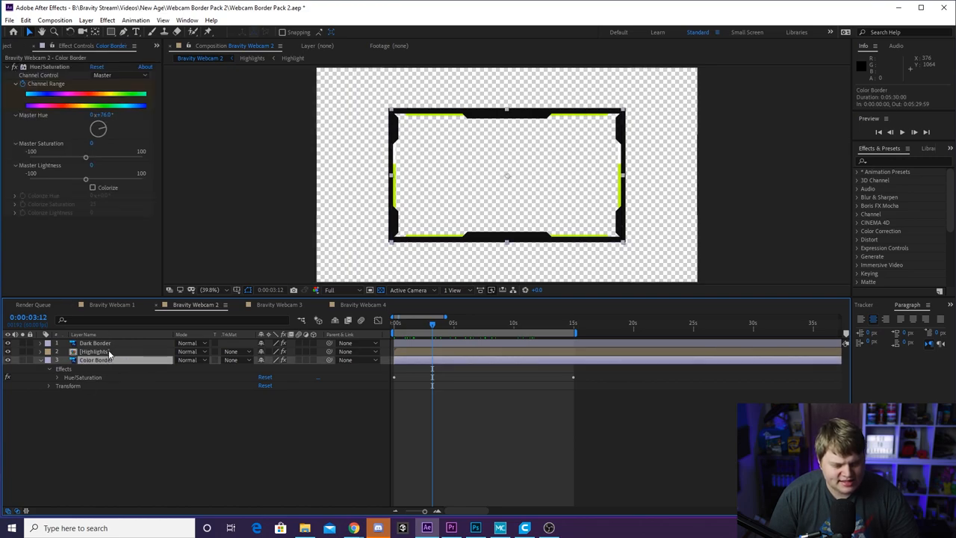
left_click(94, 351)
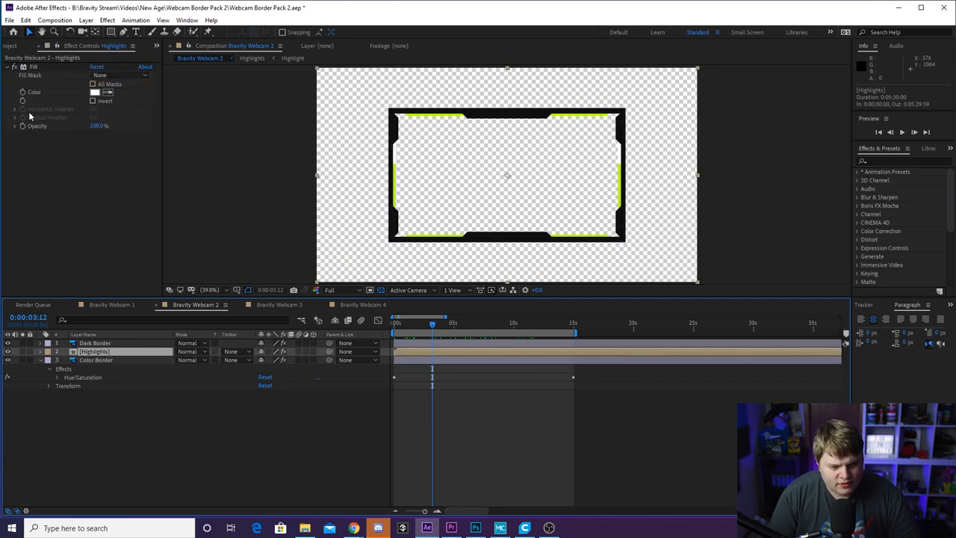
left_click(96, 343)
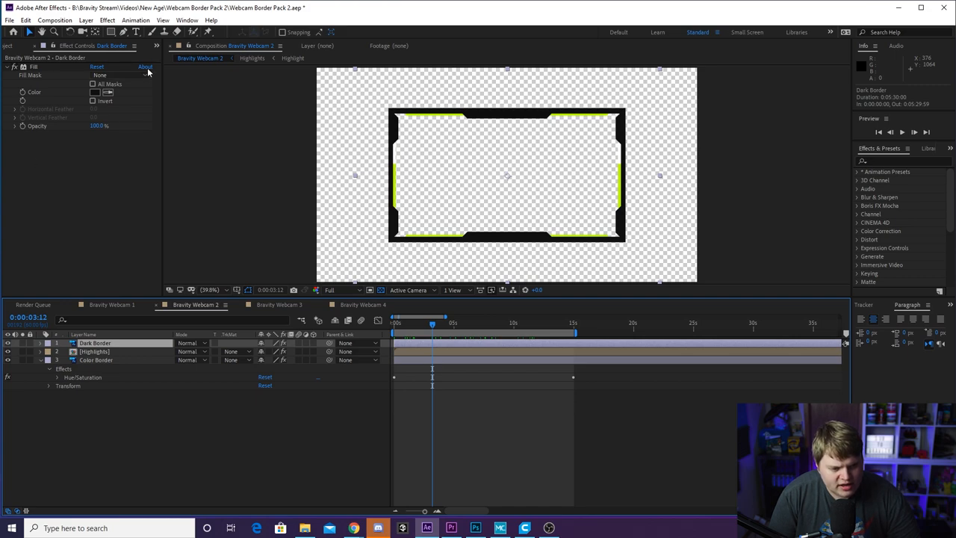
left_click(95, 359)
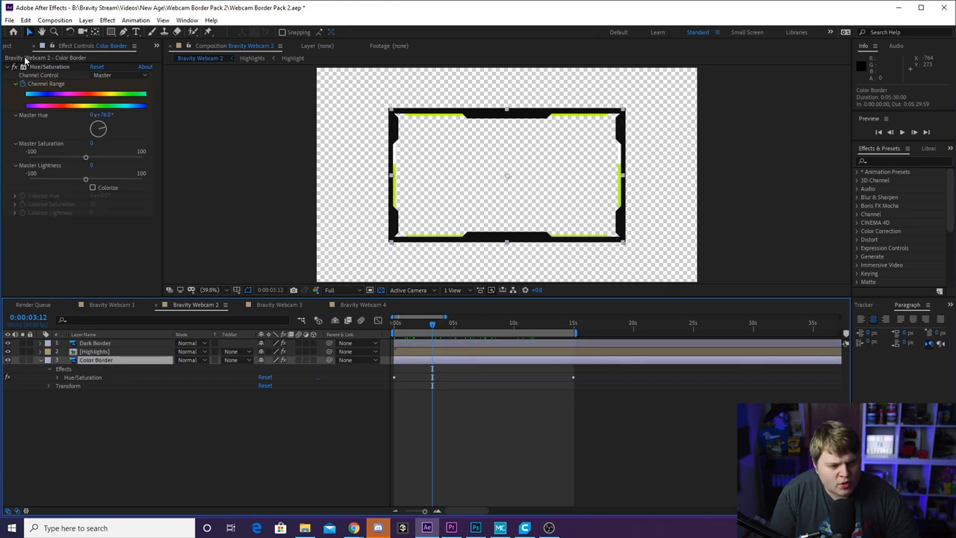
- Rewind and preview the hue-cycling border, stopping at the yellow phase
left_click(395, 323)
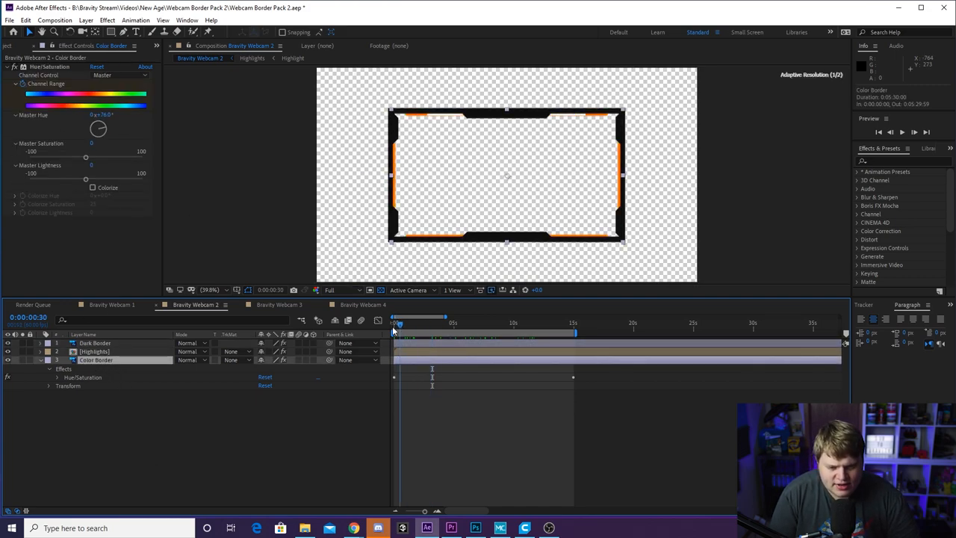
left_click(523, 323)
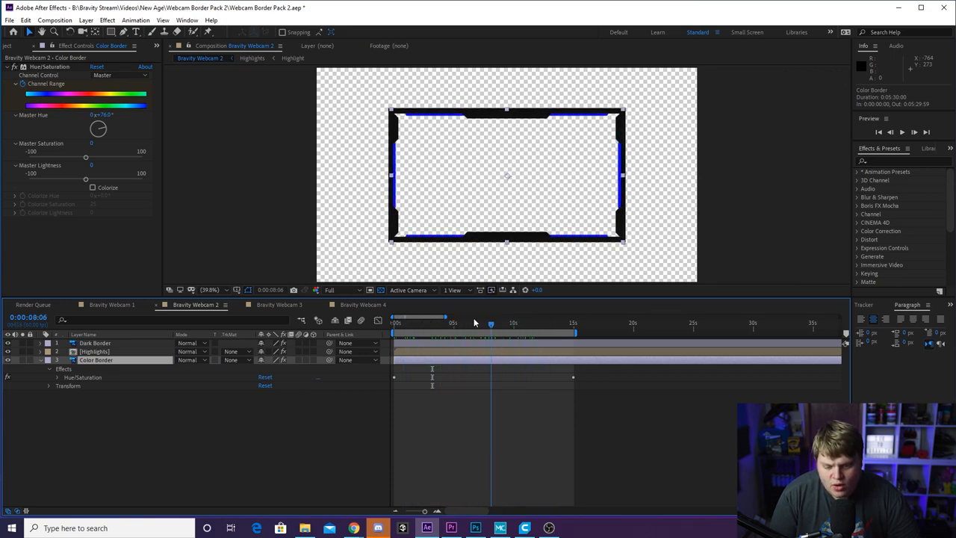
left_click_drag(491, 322, 427, 323)
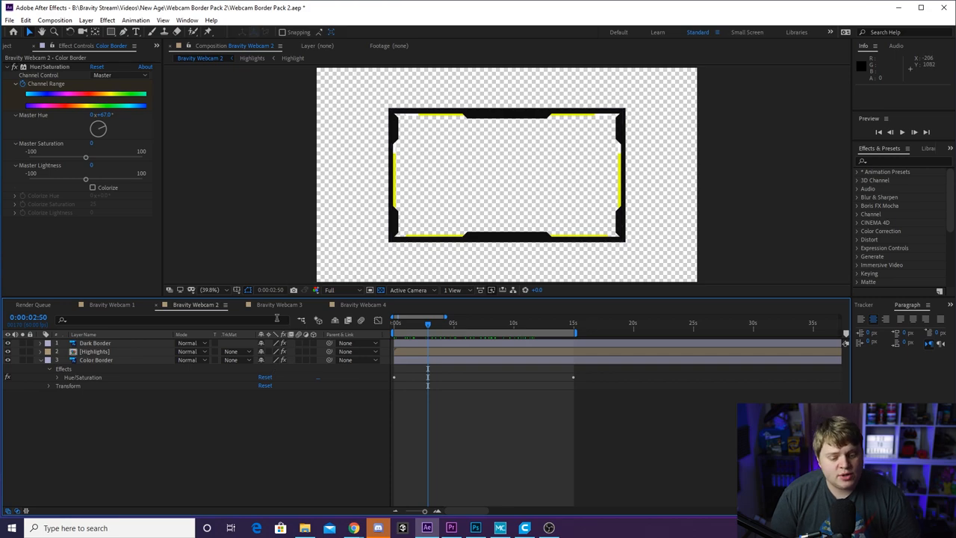
- Switch to the Bravity Webcam 3 composition and select a Saber Effect layer
left_click(279, 305)
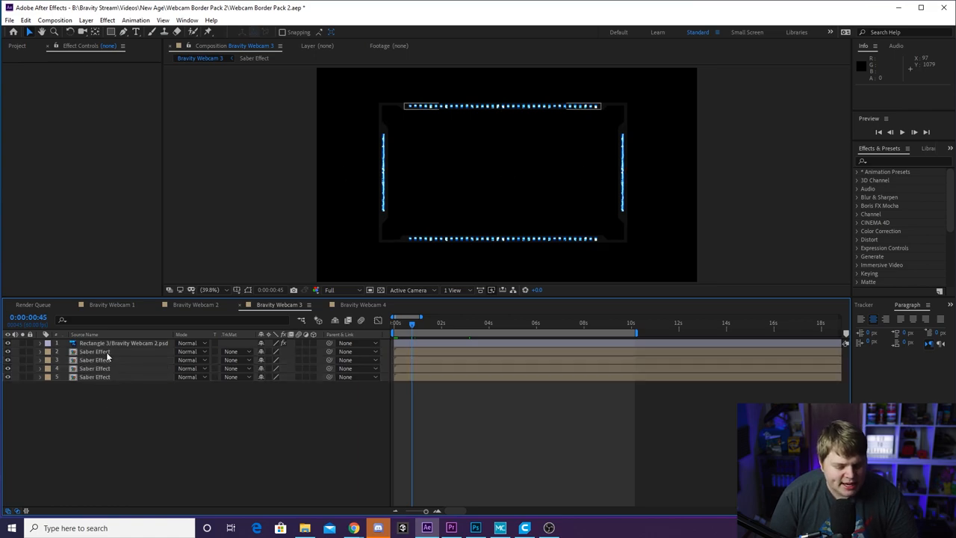
left_click(95, 351)
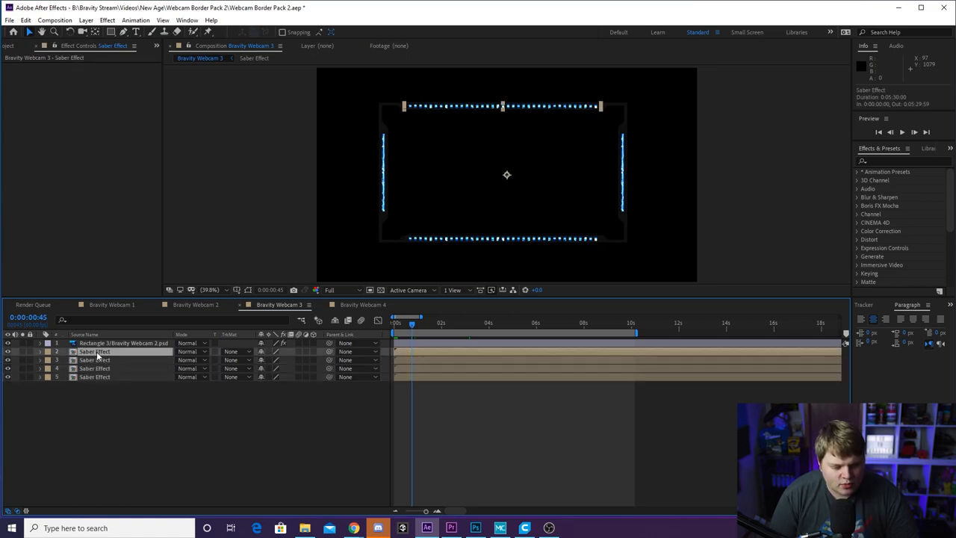
left_click(438, 305)
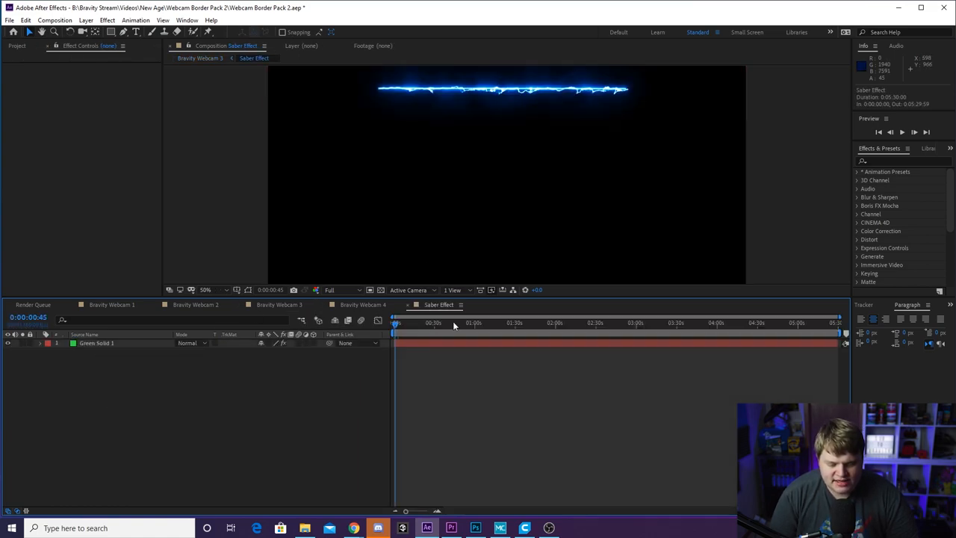
left_click(96, 343)
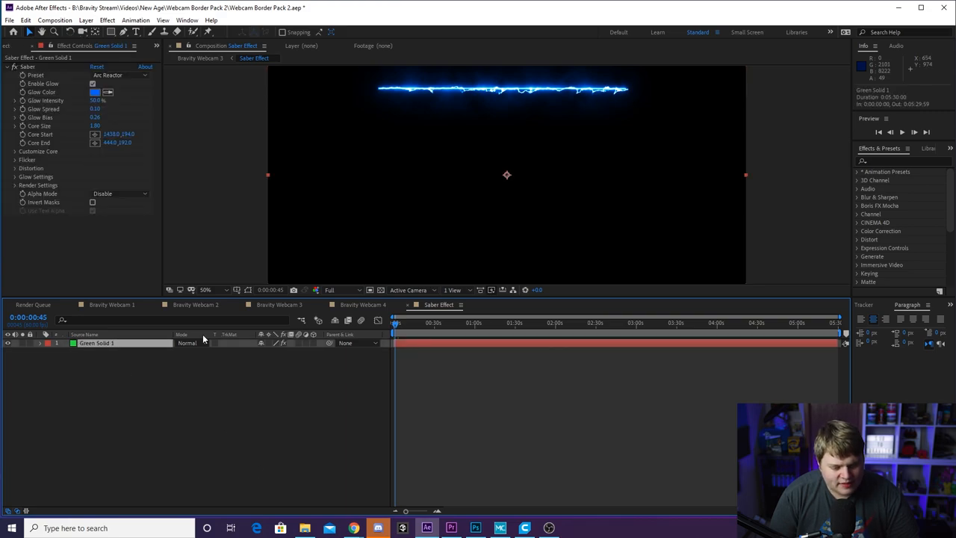
mouse_move(60, 167)
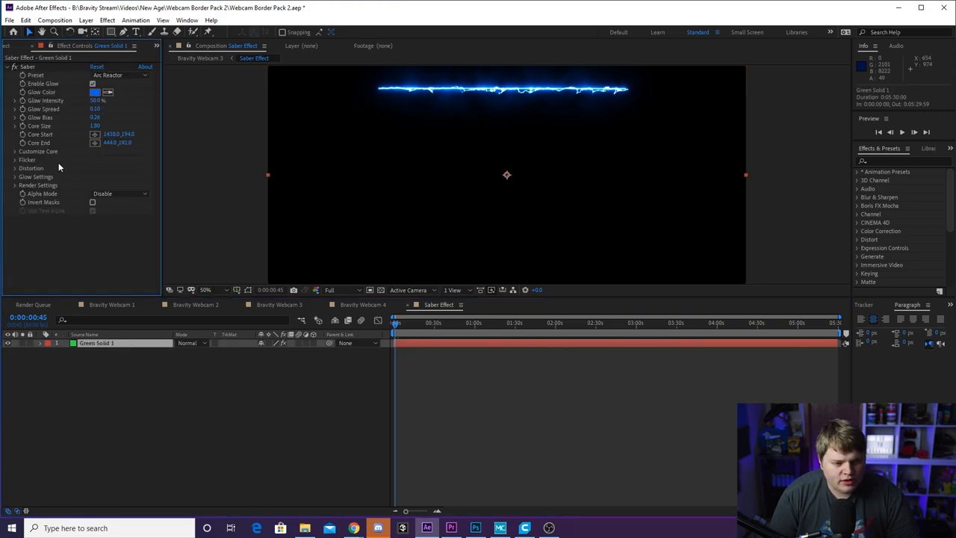
left_click(120, 74)
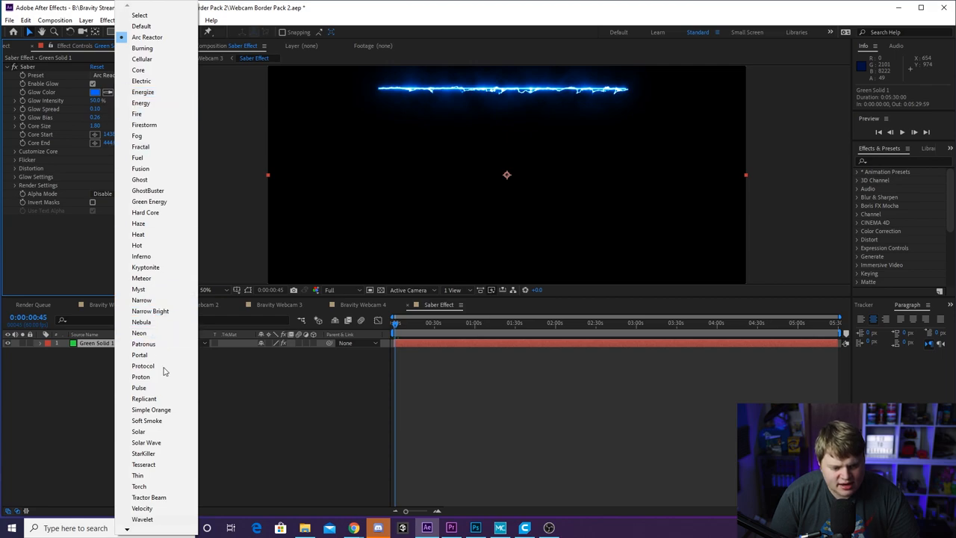
left_click(147, 36)
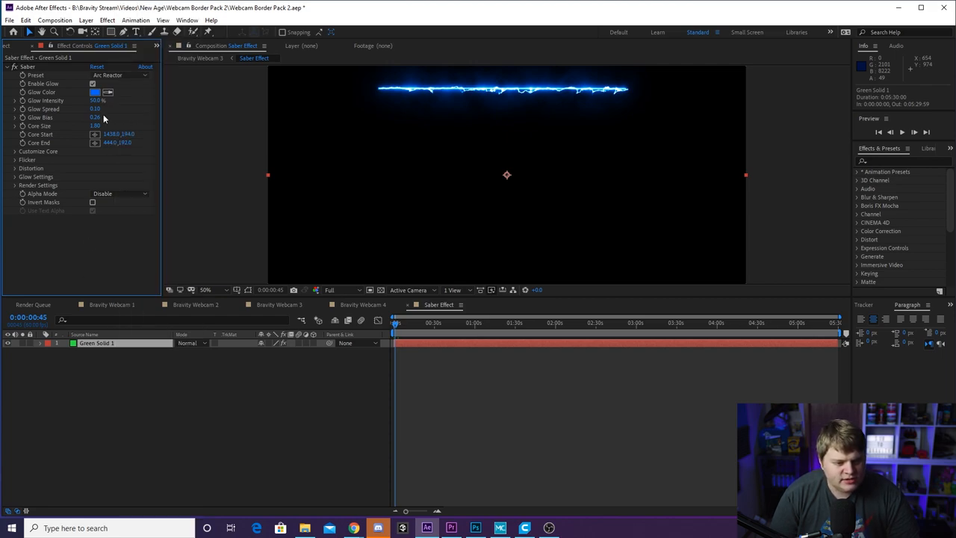
left_click(94, 92)
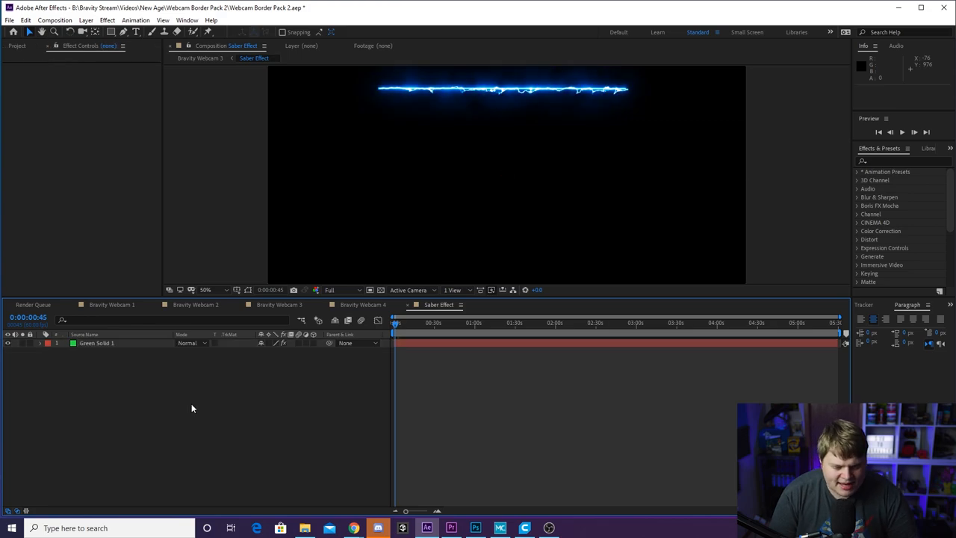
- Switch through Bravity Webcam 3 to the Bravity Webcam 4 composition
left_click(279, 305)
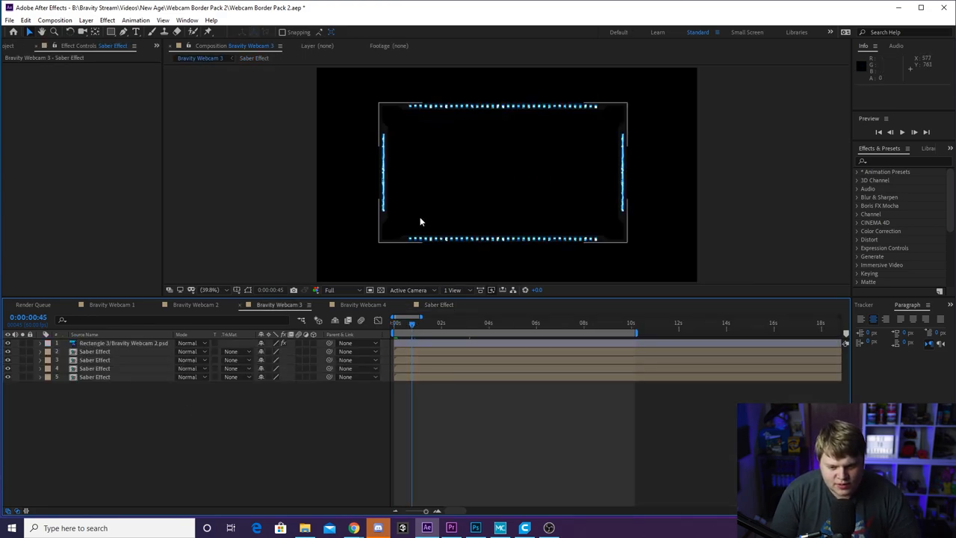
left_click(362, 305)
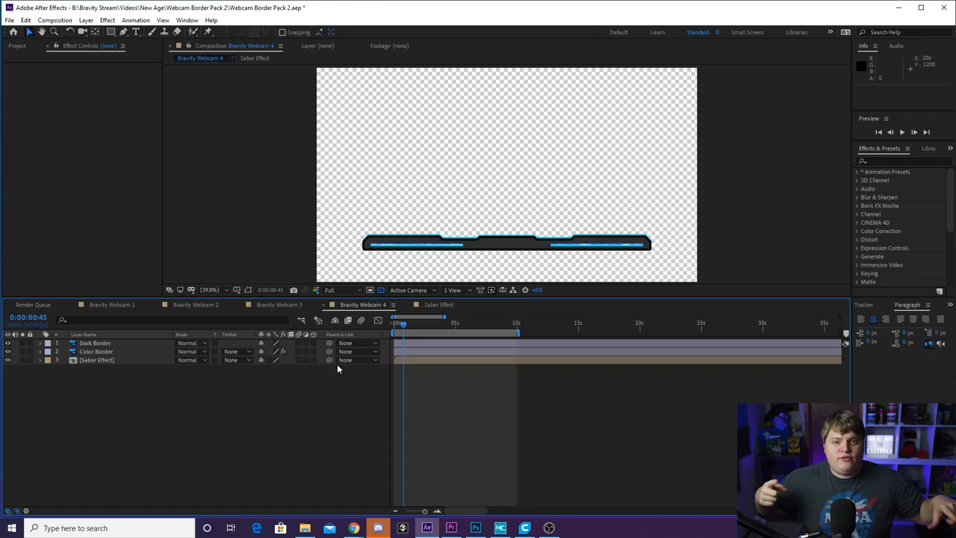
mouse_move(422, 152)
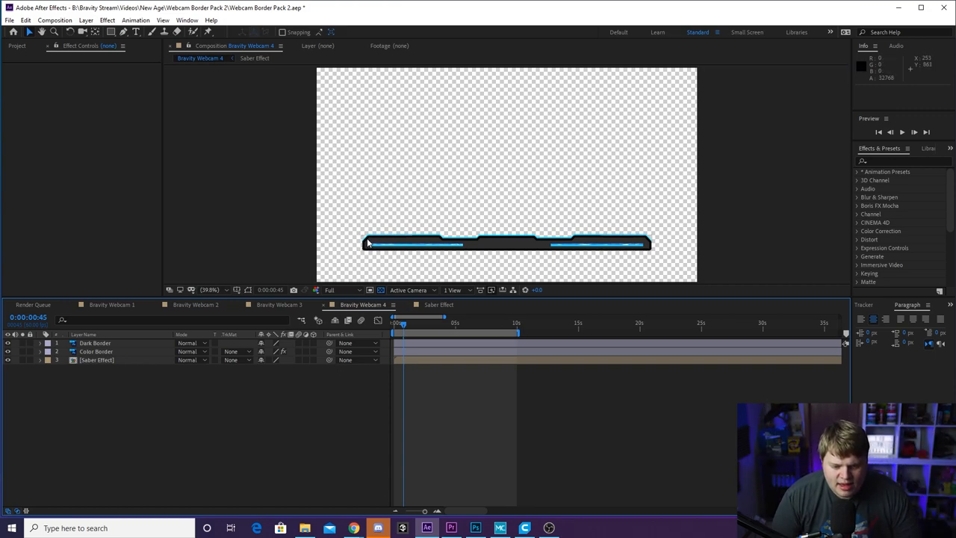
mouse_move(497, 247)
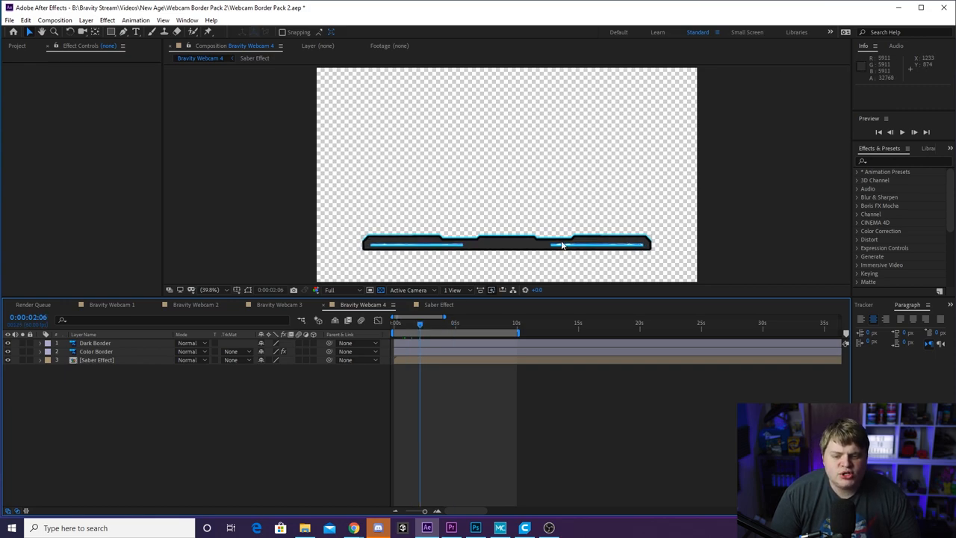
mouse_move(368, 281)
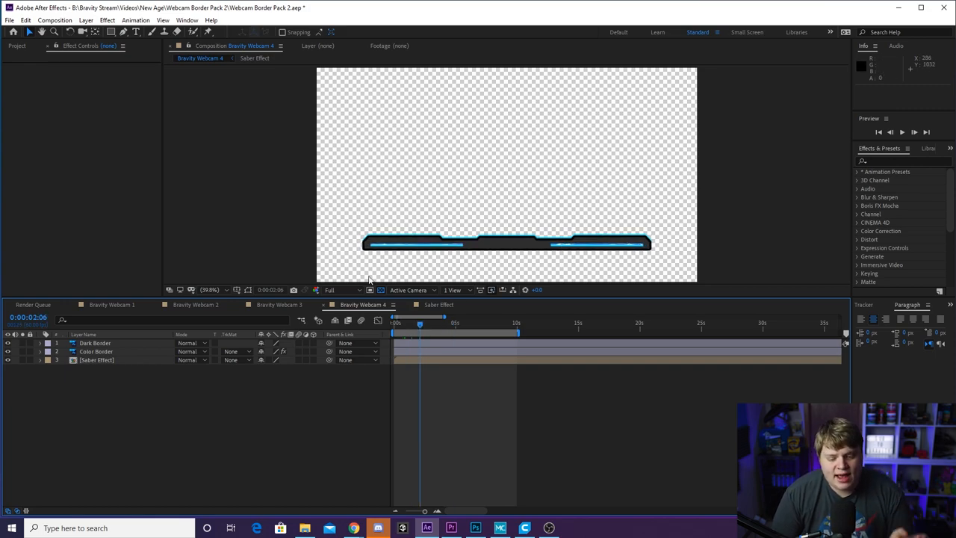
- In the Saber Effect comp, set Green Solid 1's glow colour to red (FF0000)
left_click(438, 305)
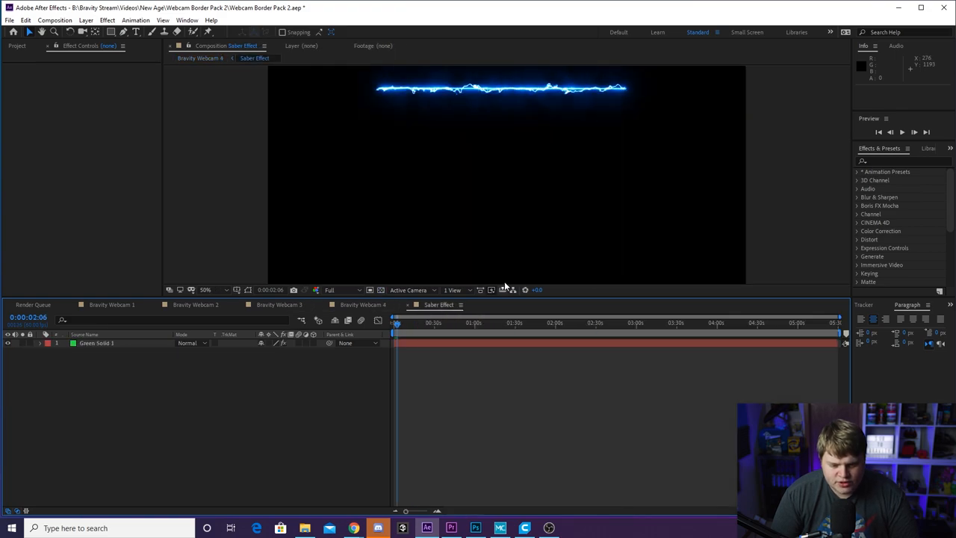
left_click(96, 343)
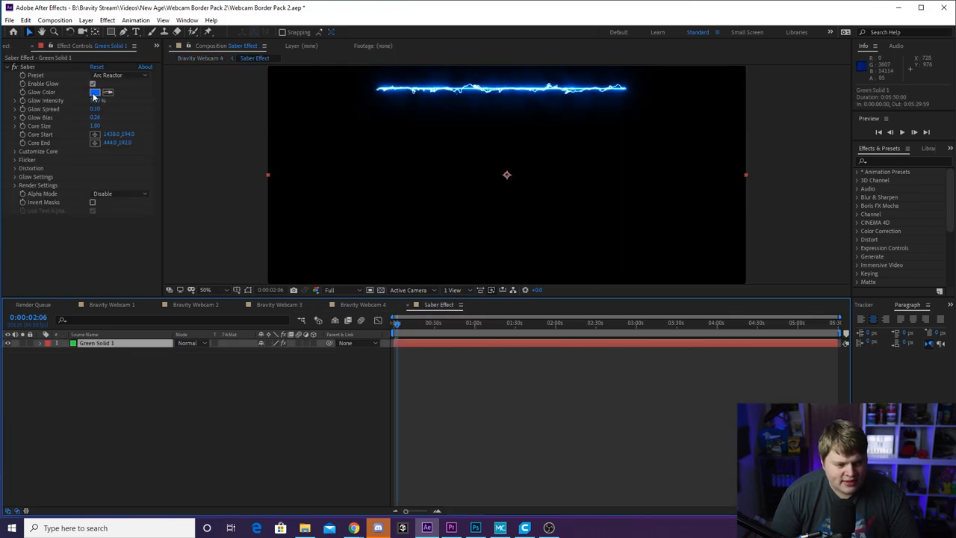
left_click(95, 91)
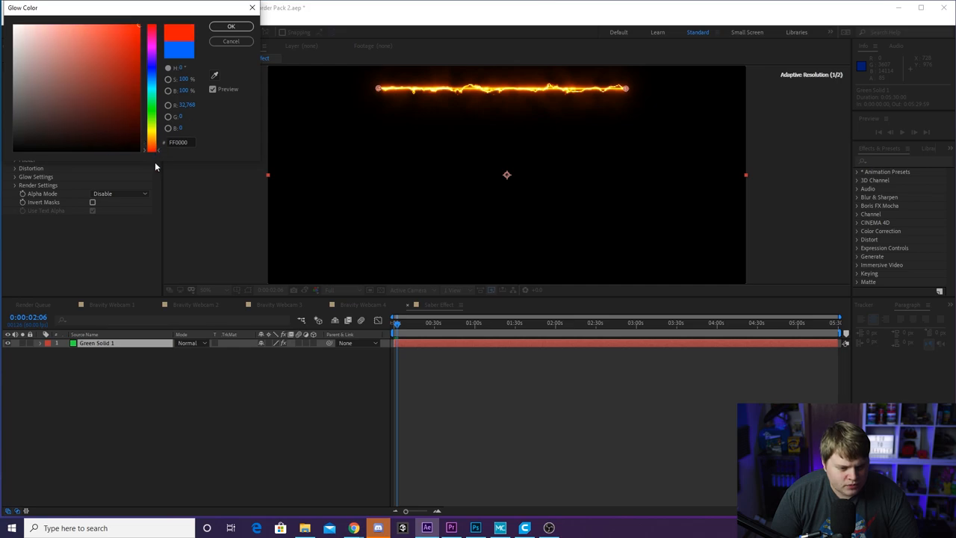
left_click(231, 26)
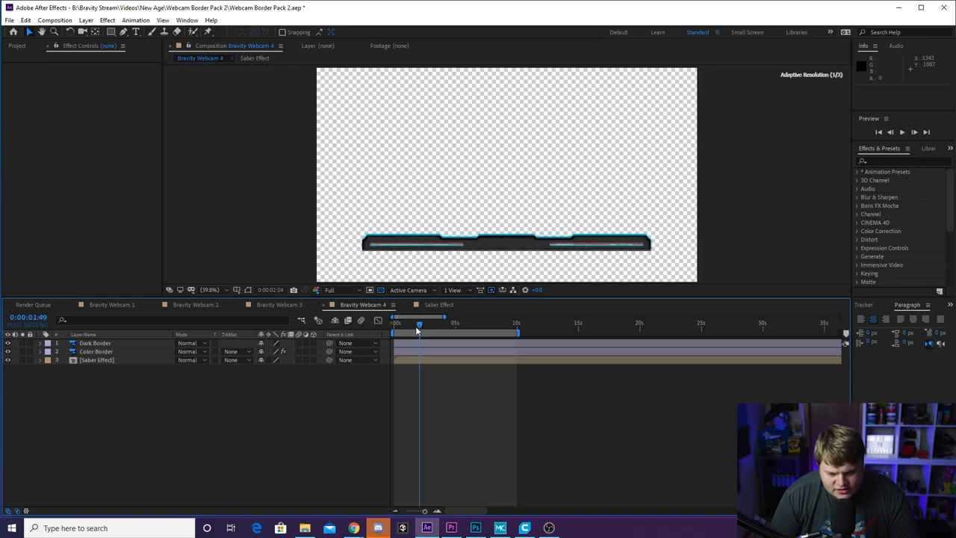
- Set the Color Border fill on Bravity Webcam 4 to orange
left_click(96, 351)
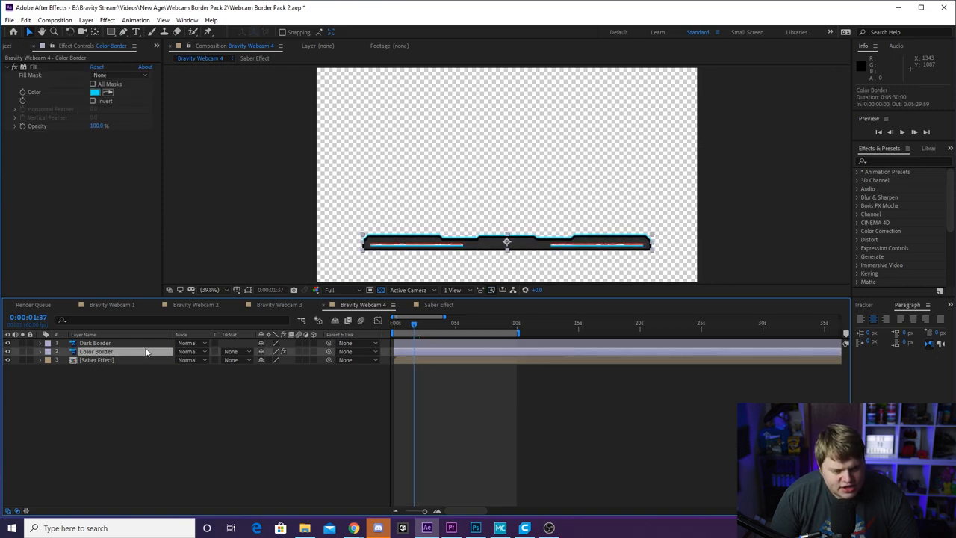
left_click(95, 91)
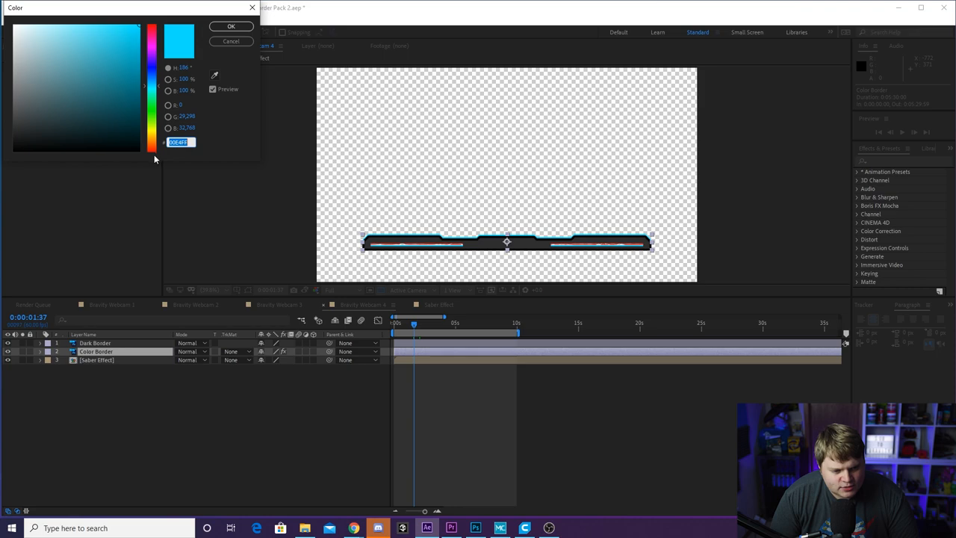
left_click(231, 26)
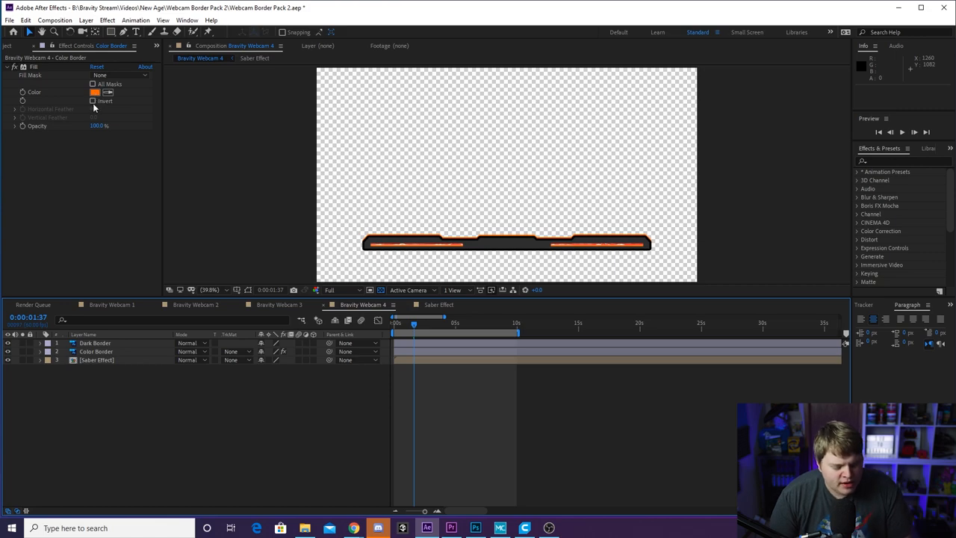
- Flip between the Bravity Webcam 3 and 4 compositions, ending on Bravity Webcam 3
left_click(280, 304)
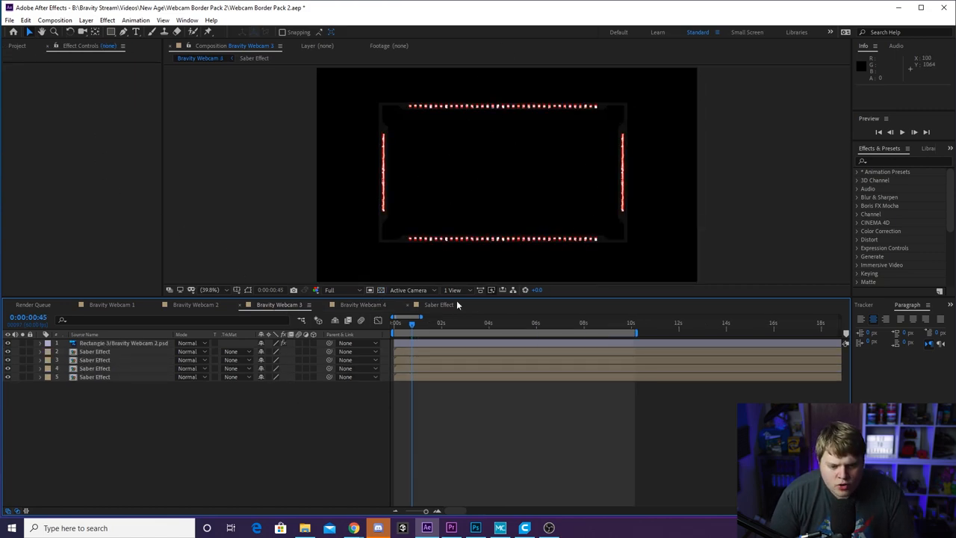
left_click(362, 304)
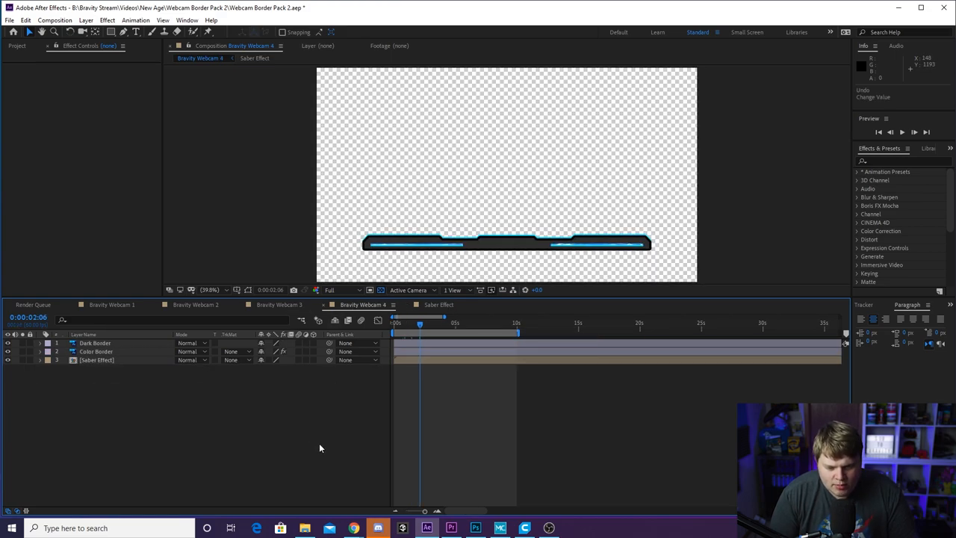
left_click(279, 304)
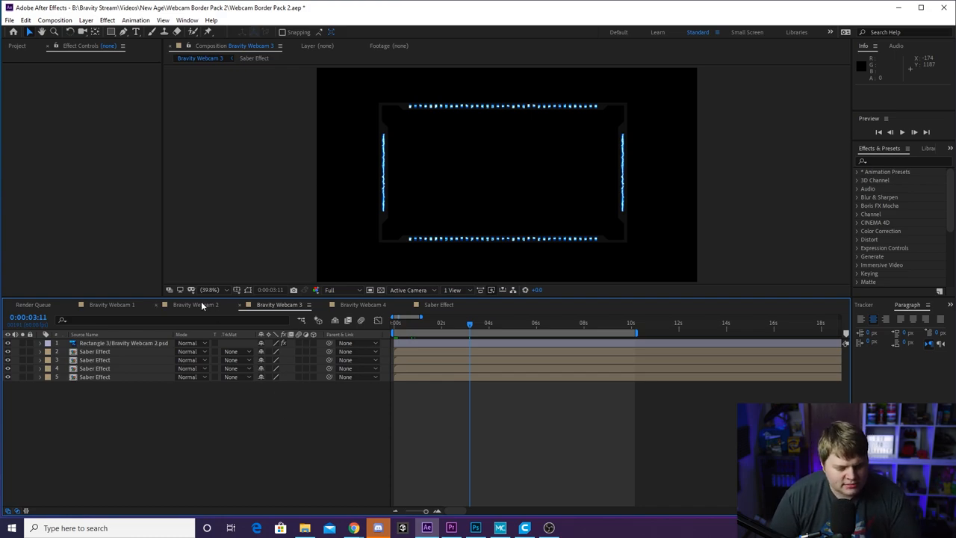
- Open Bravity Webcam 1 and turn on the transparency grid behind its border
left_click(196, 305)
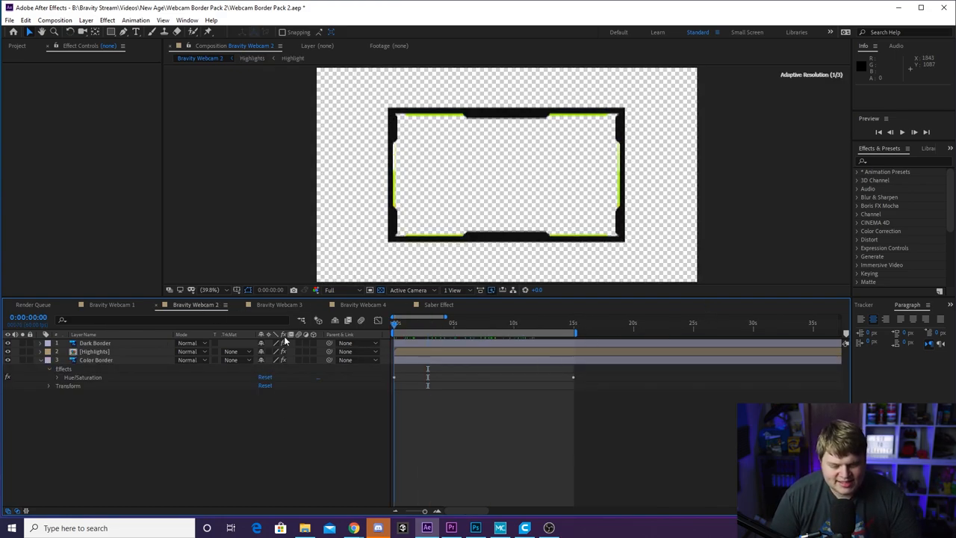
left_click(112, 304)
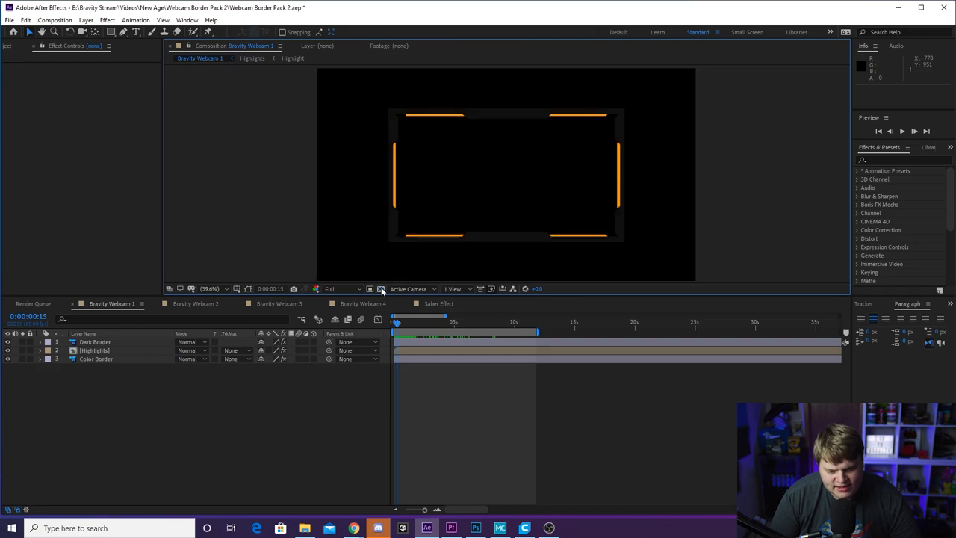
left_click(381, 289)
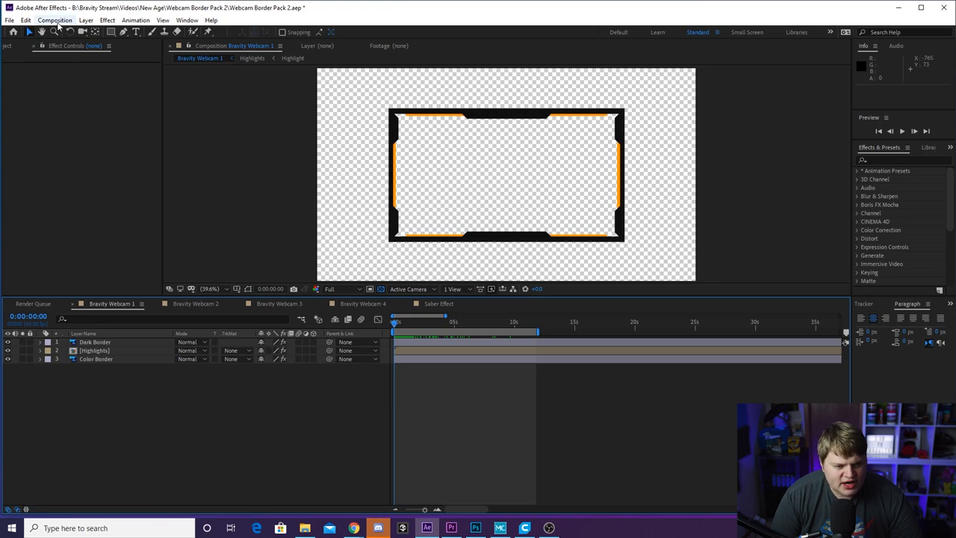
- Add Bravity Webcam 1 to the render queue as QuickTime with RGB + Alpha channels
left_click(33, 303)
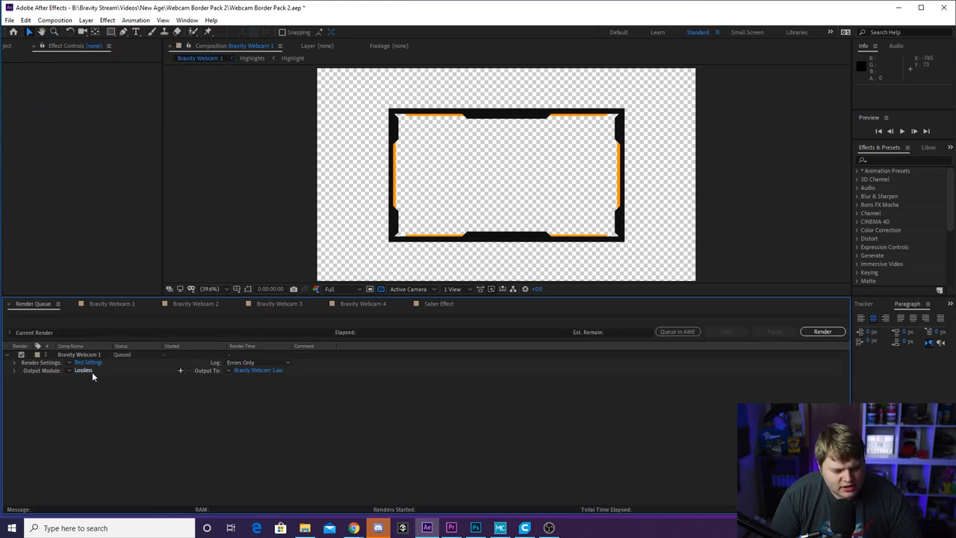
left_click(83, 370)
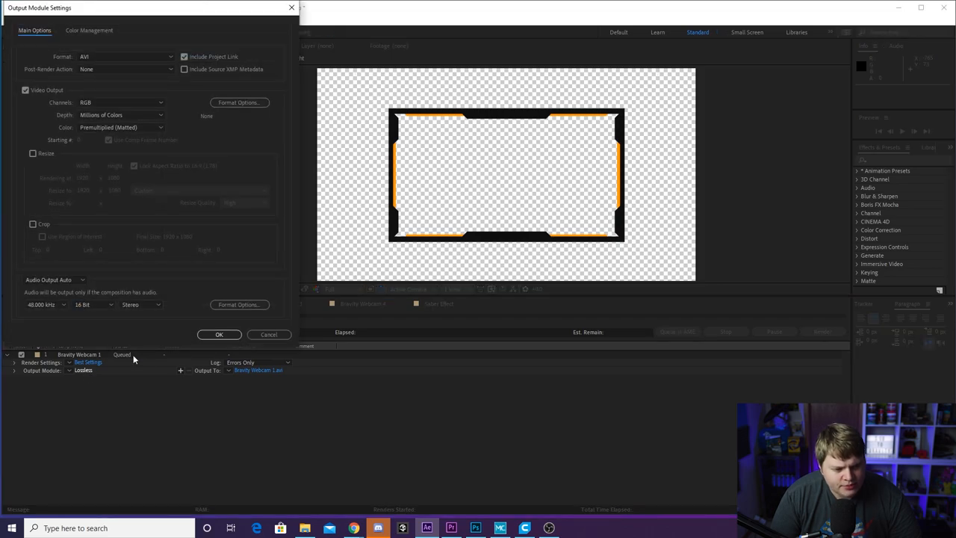
left_click(124, 56)
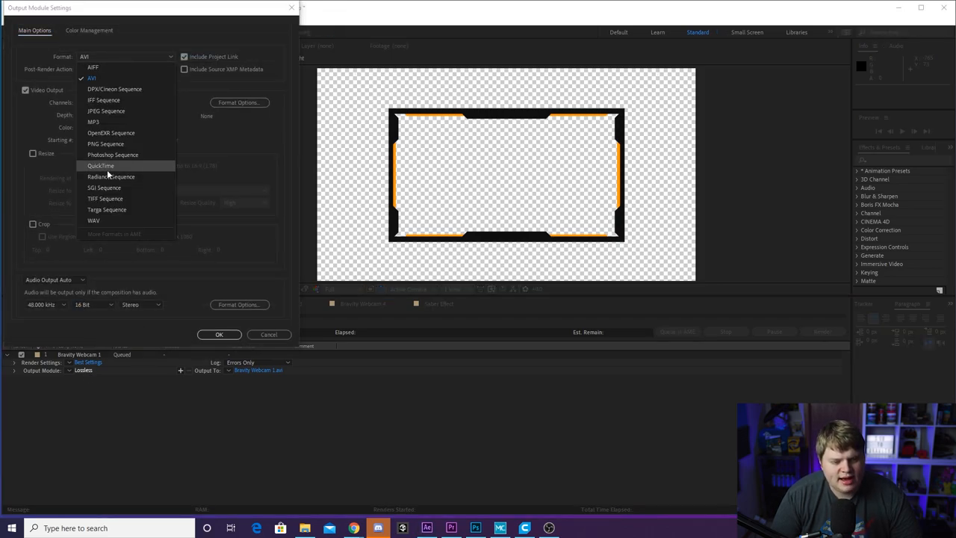
left_click(101, 165)
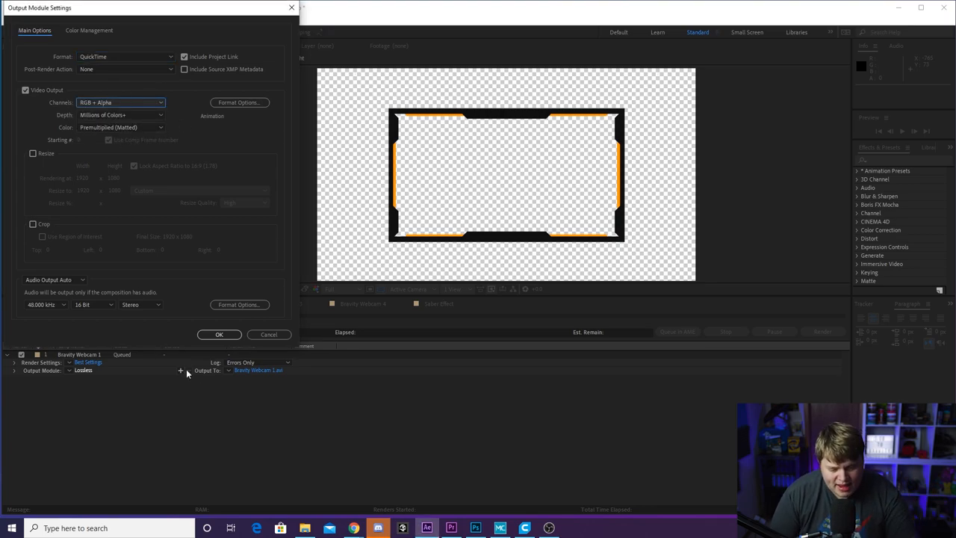
left_click(219, 334)
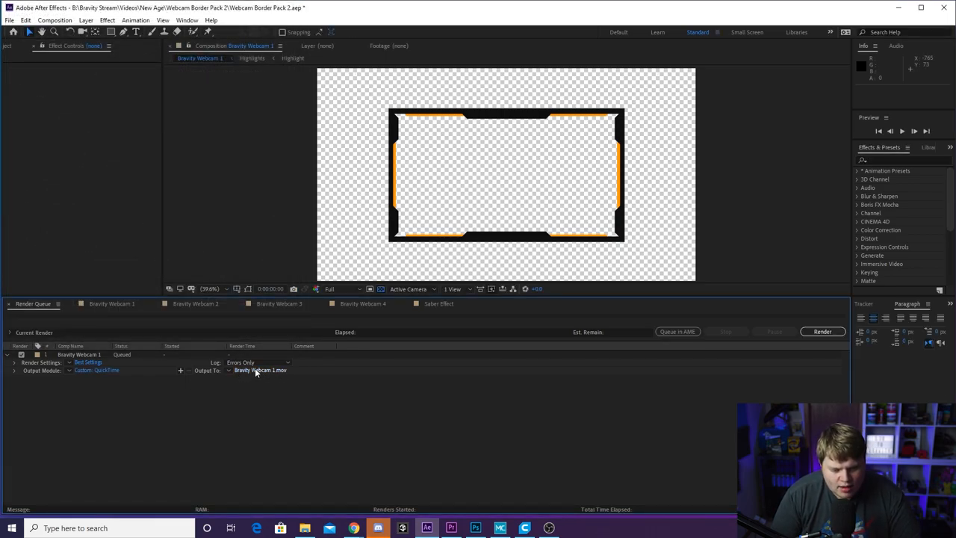
mouse_move(328, 423)
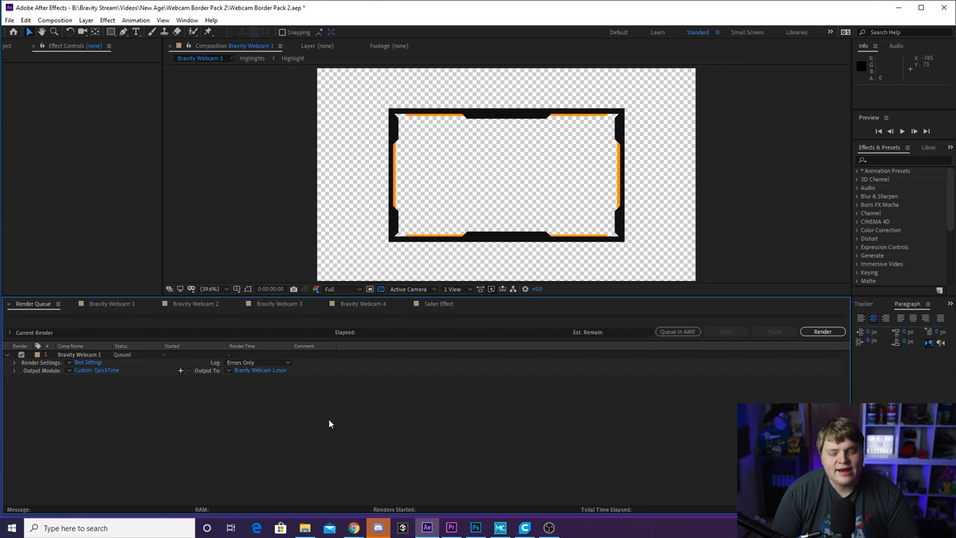
mouse_move(328, 399)
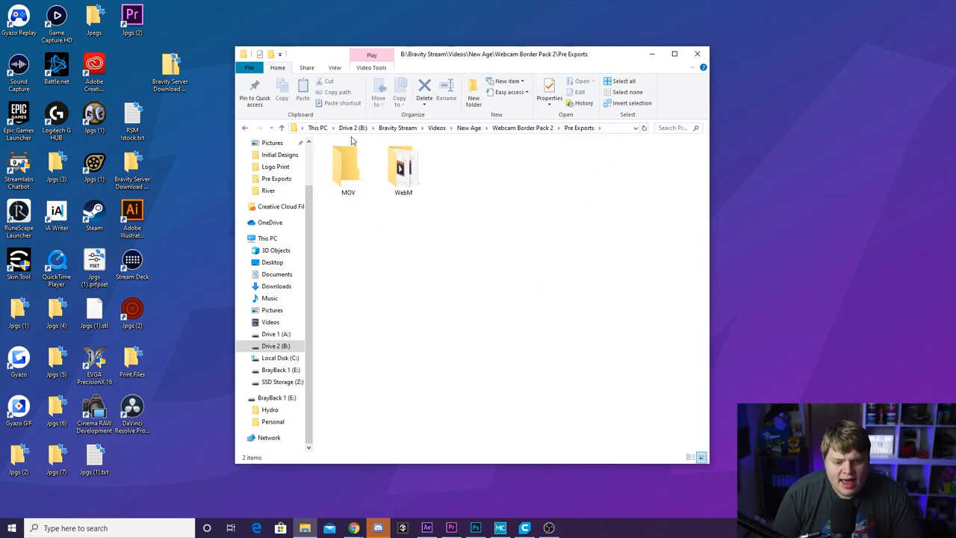
- Open the WebM folder holding Bravity Webcam 1–4 .webm files and deselect them
double_click(347, 164)
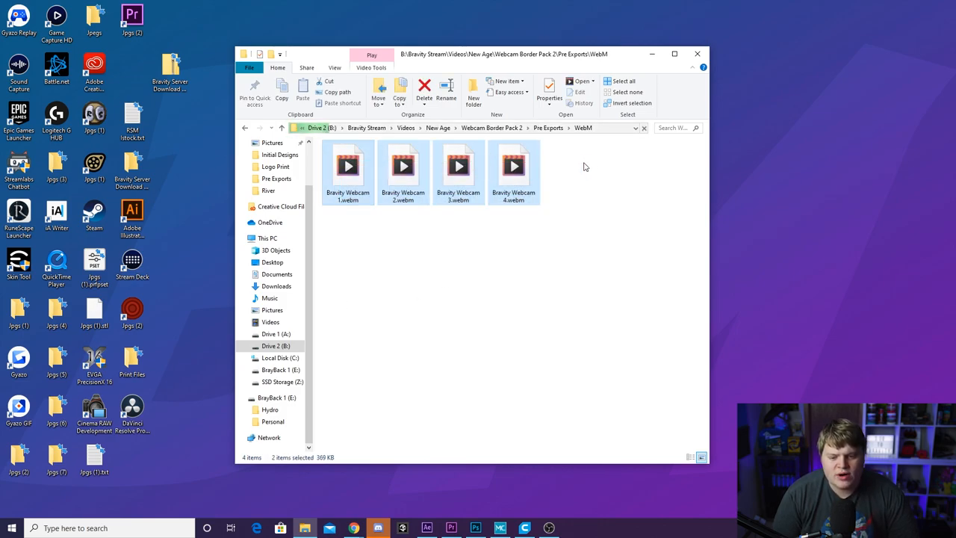
left_click(491, 250)
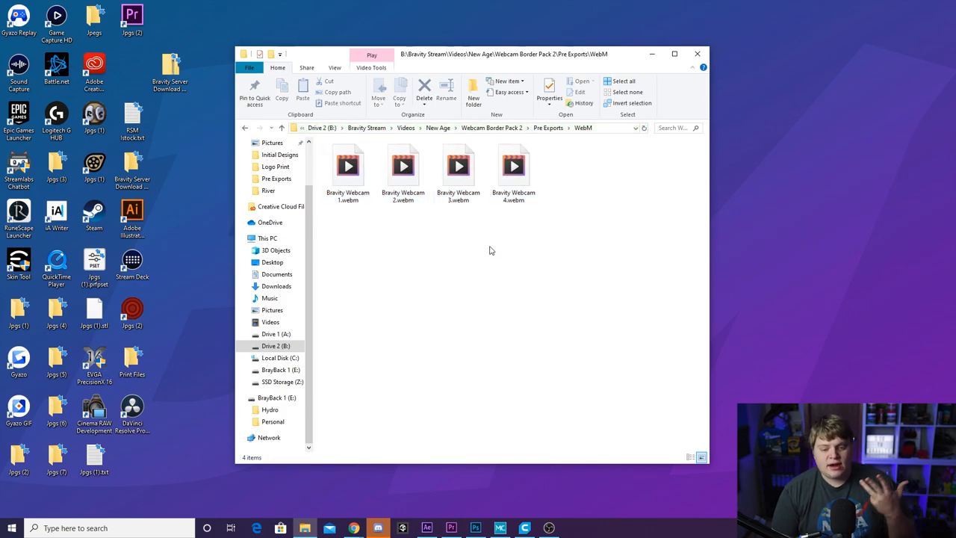